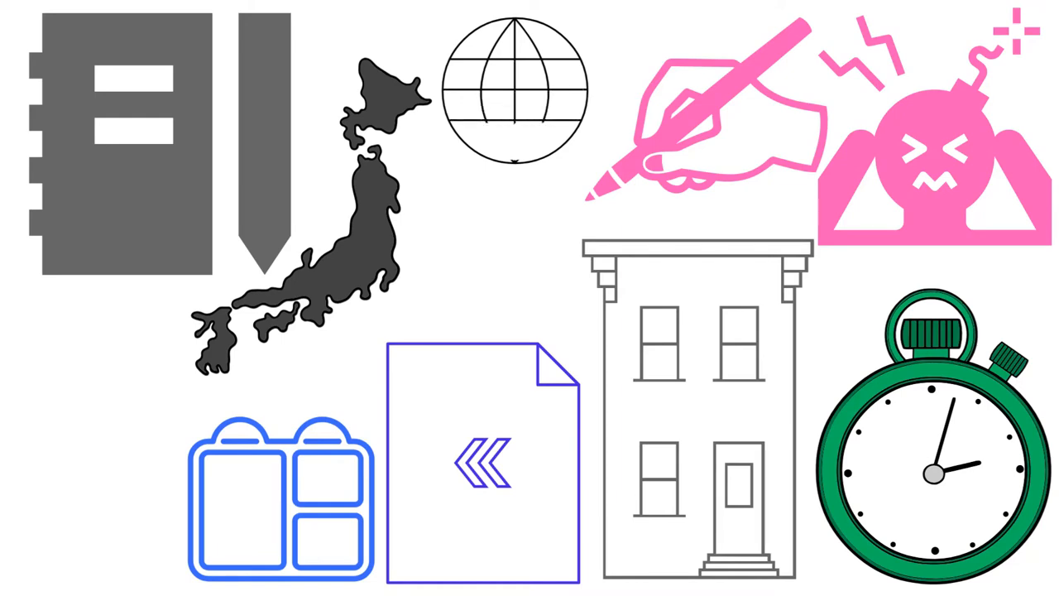
Let the animation play until the globe icon's upper-left section fills light blue.
click(484, 63)
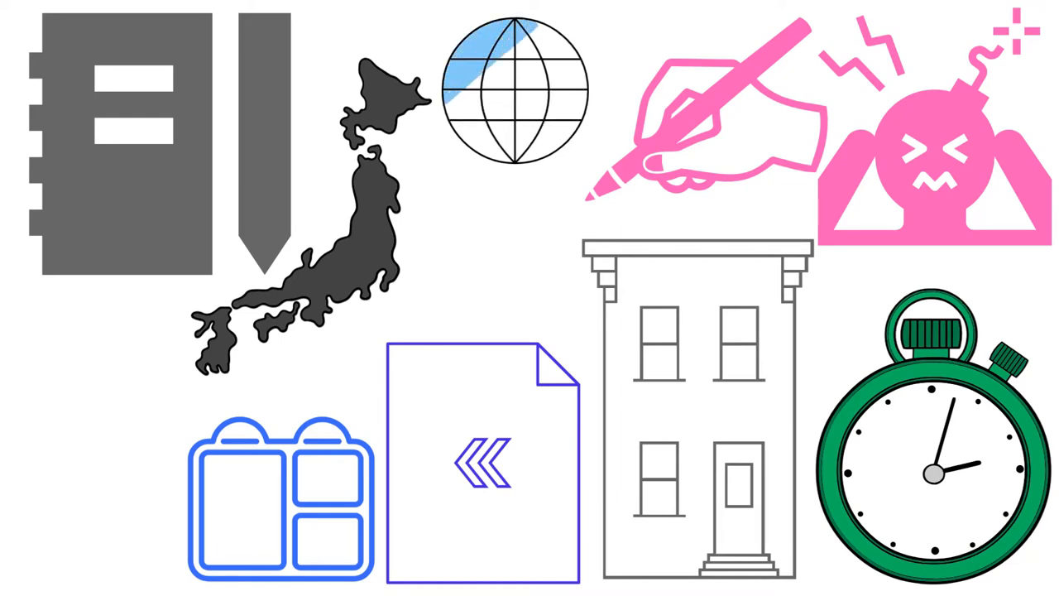